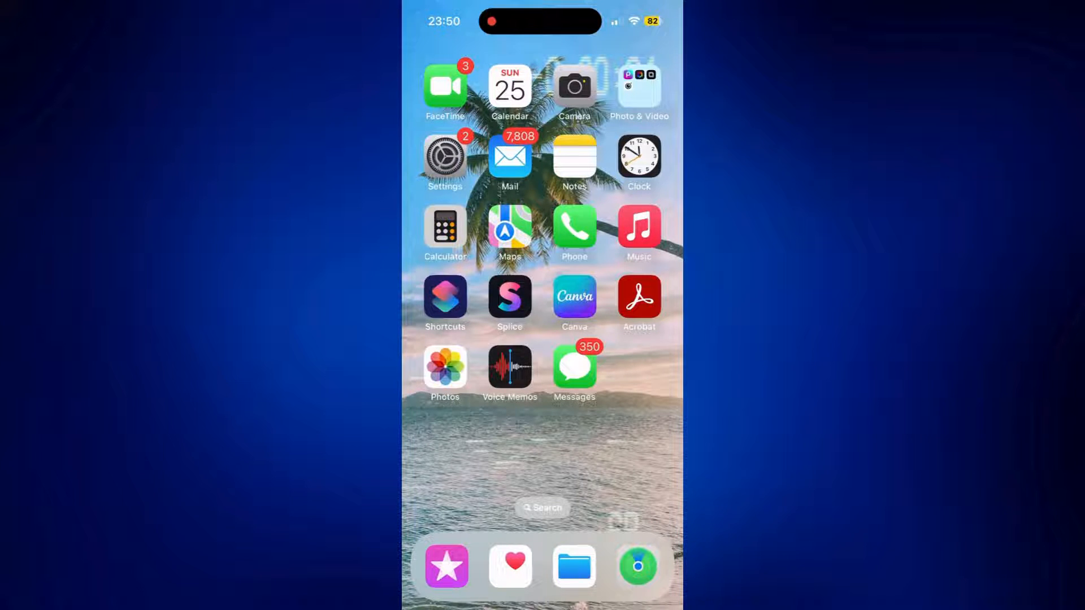
Launch the Settings app from the Home Screen
click(444, 156)
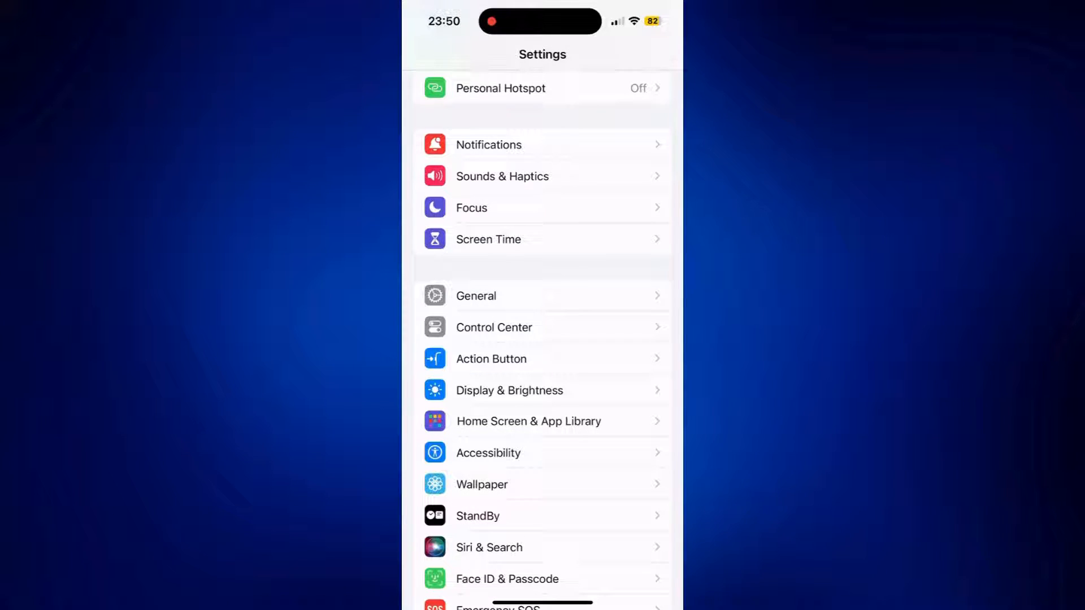
Go into the Notifications settings
click(488, 145)
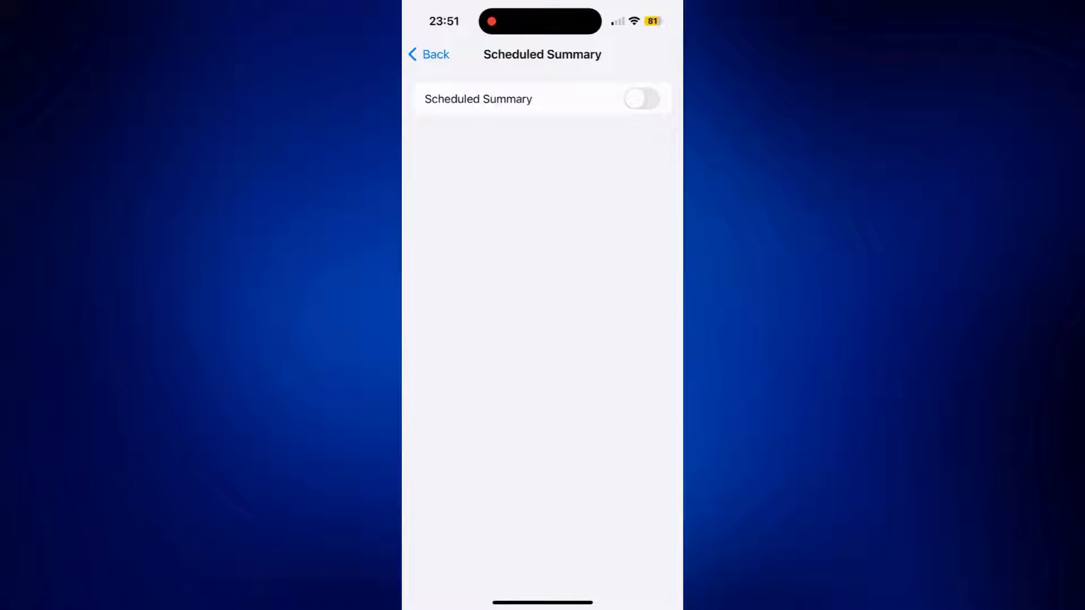
click(639, 98)
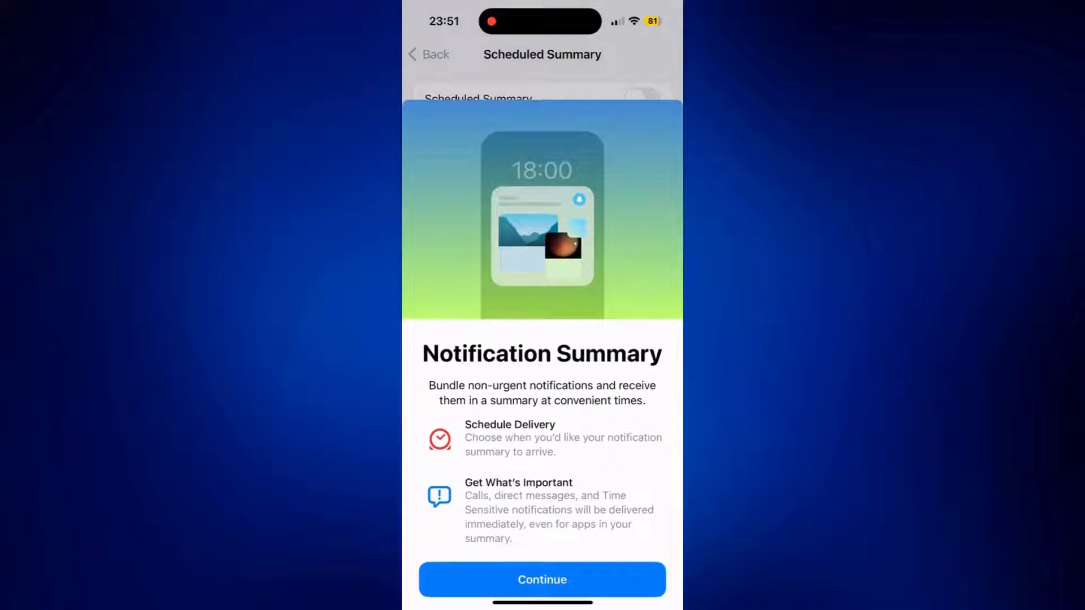
click(542, 579)
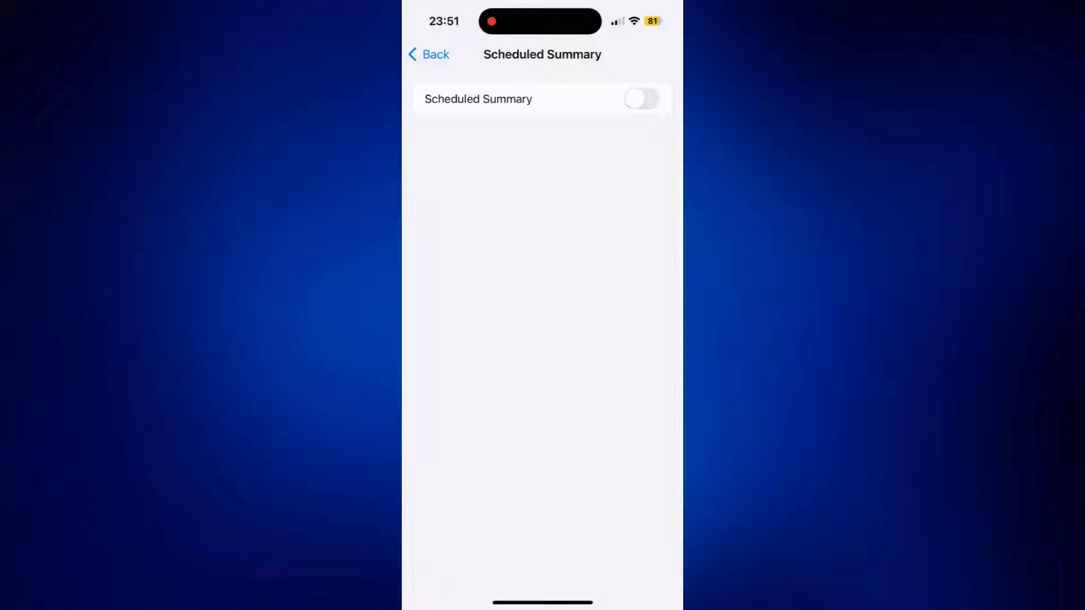
Set Show Previews for notifications to Never
click(430, 55)
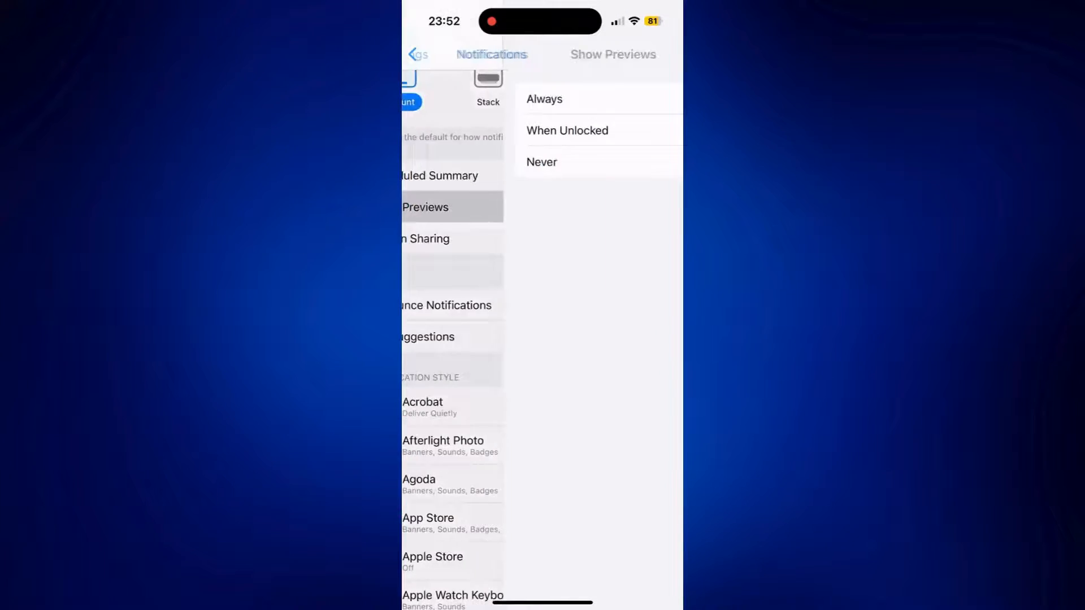
click(568, 130)
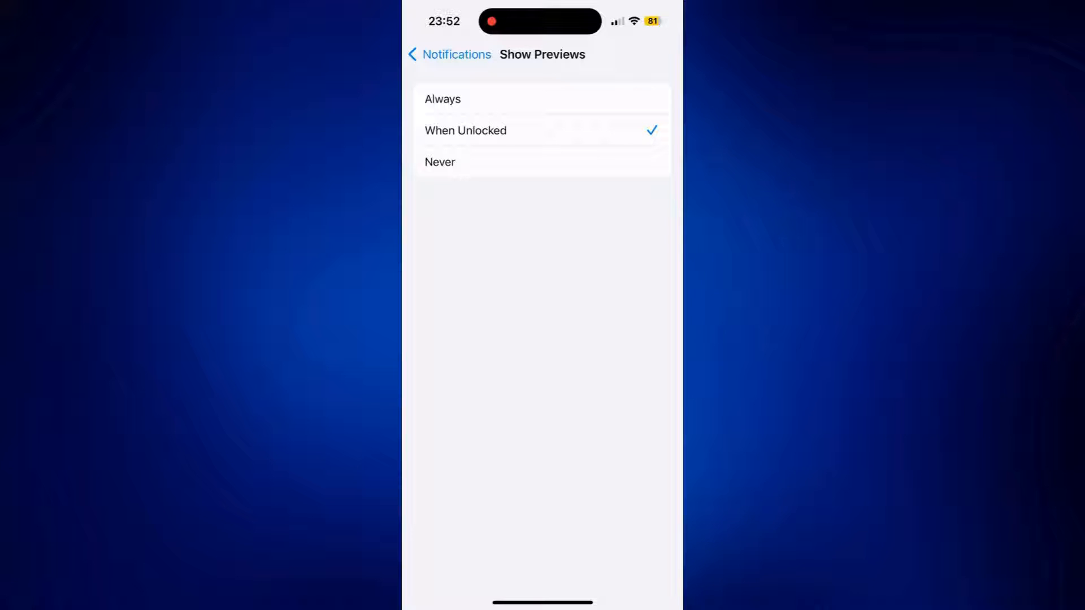
click(440, 162)
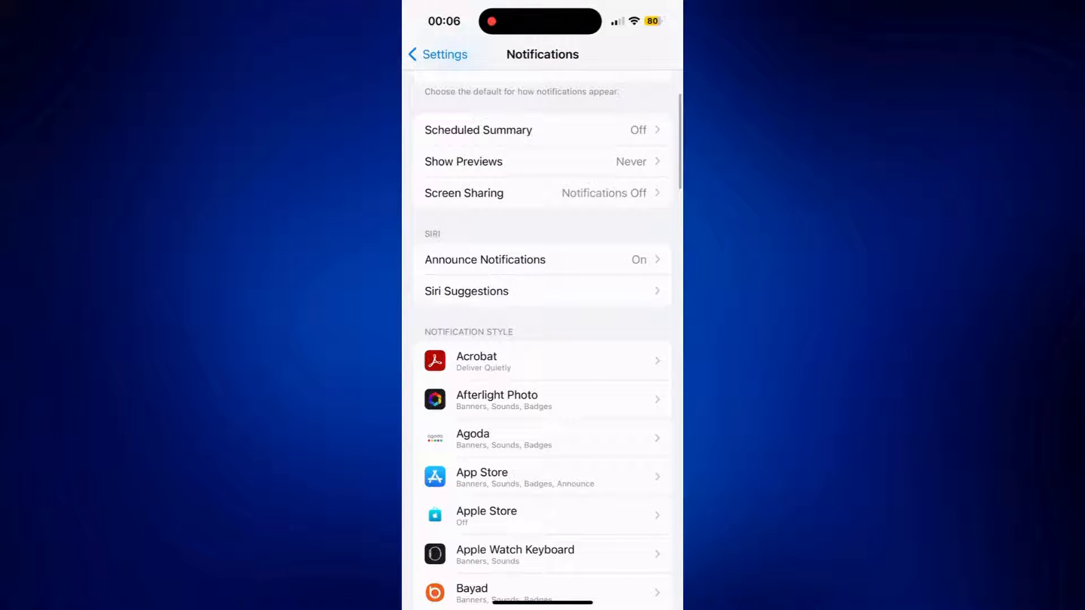
Toggle Instagram's Allow Notifications off and on, then uncheck its Lock Screen alerts
scroll(down, 3)
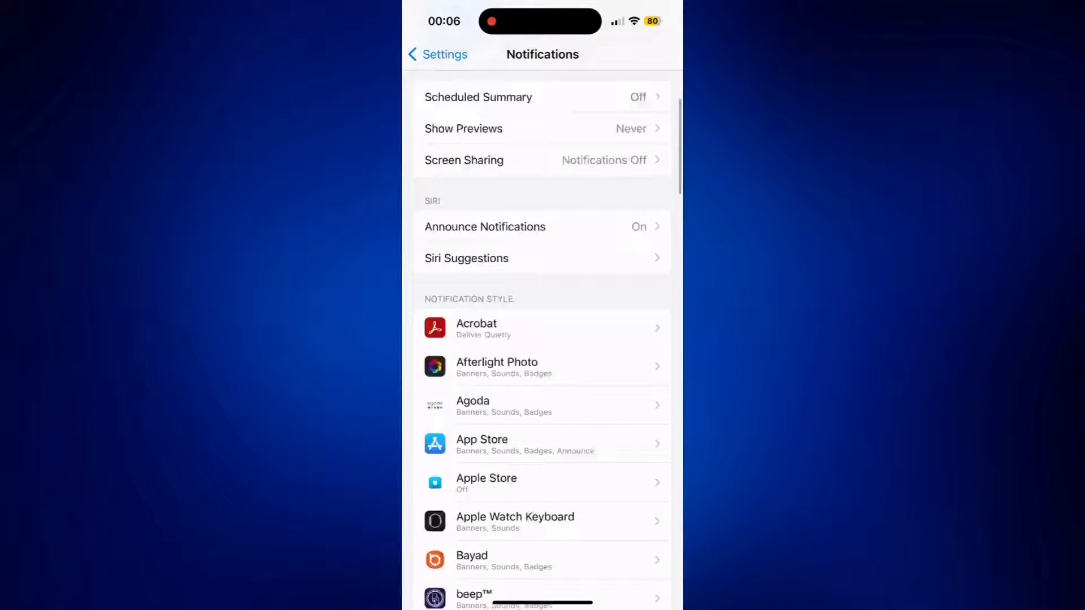
scroll(down, 3)
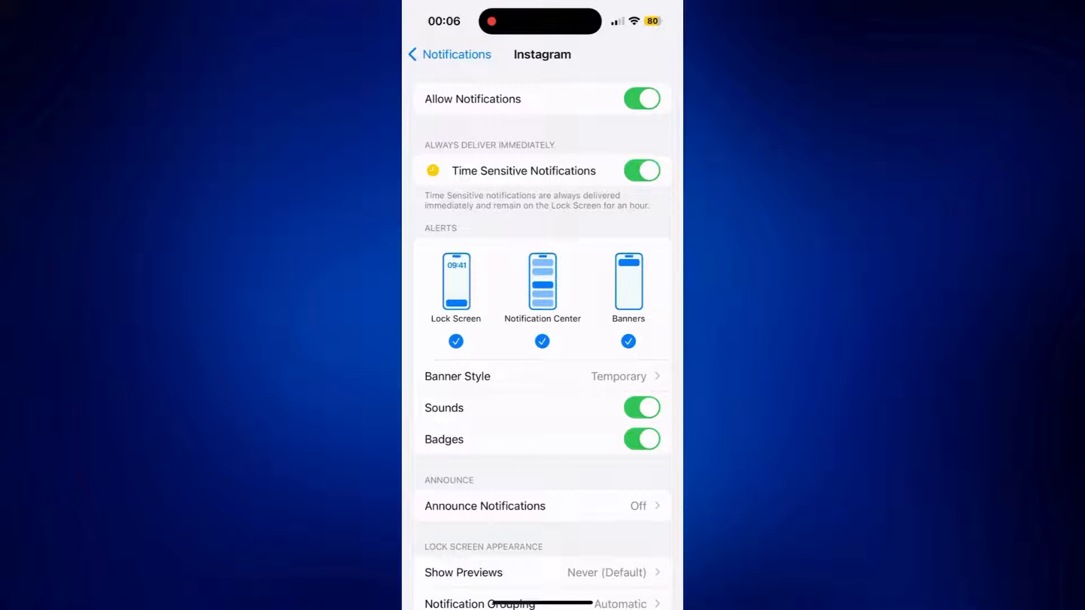
click(641, 99)
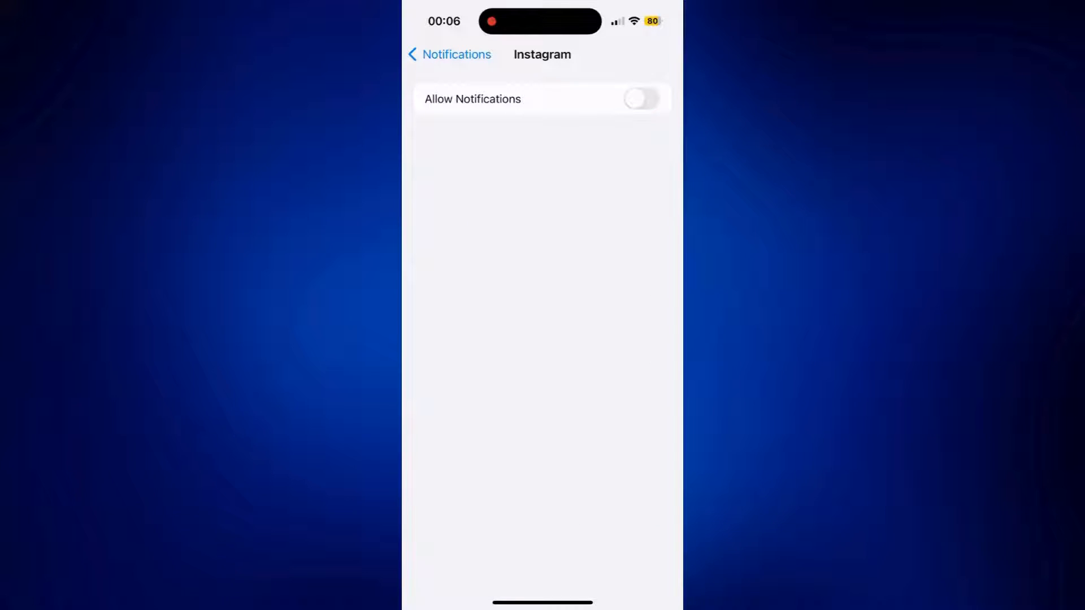
click(642, 100)
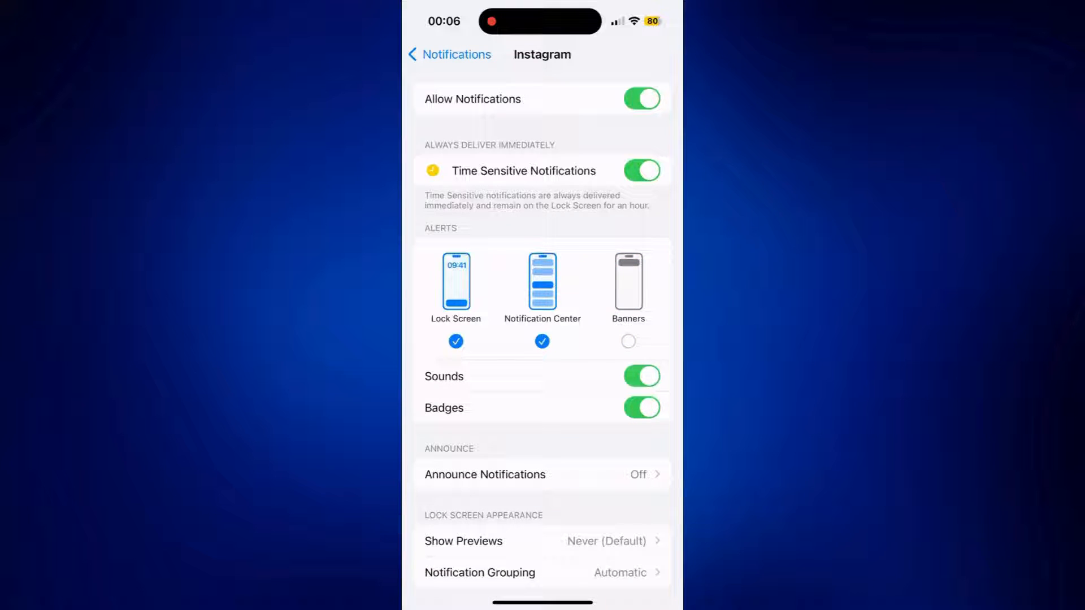
click(455, 342)
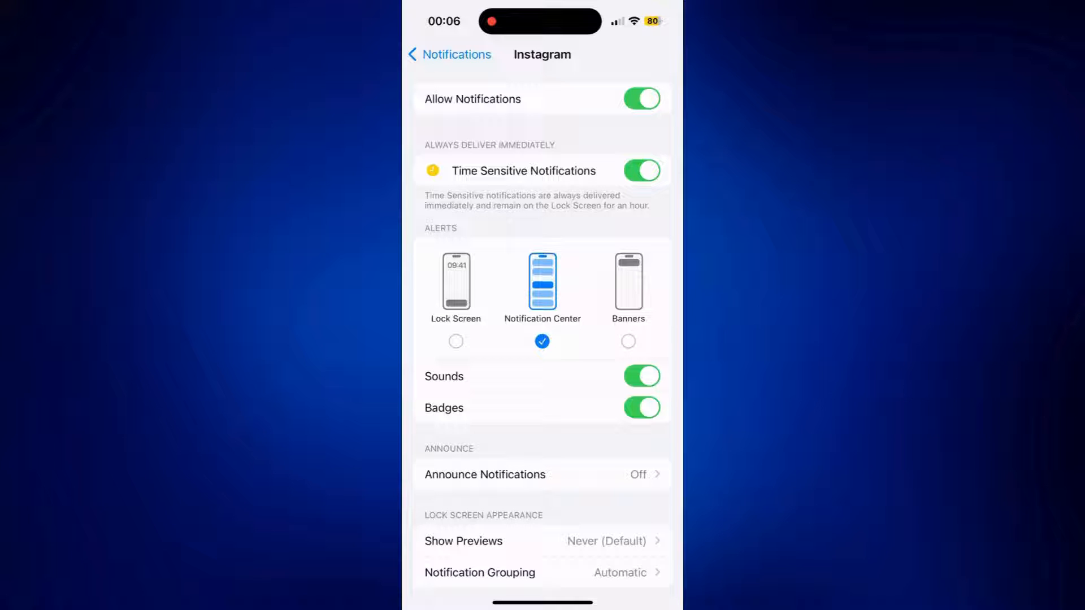
scroll(down, 3)
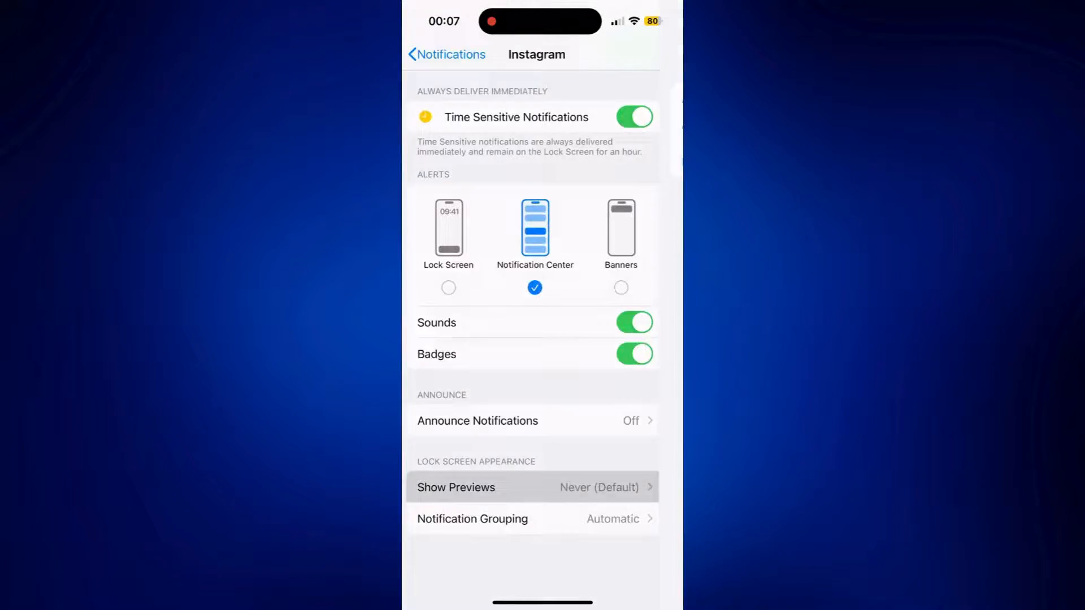
Confirm Instagram's Show Previews is Never and return to the Notifications app list
click(533, 487)
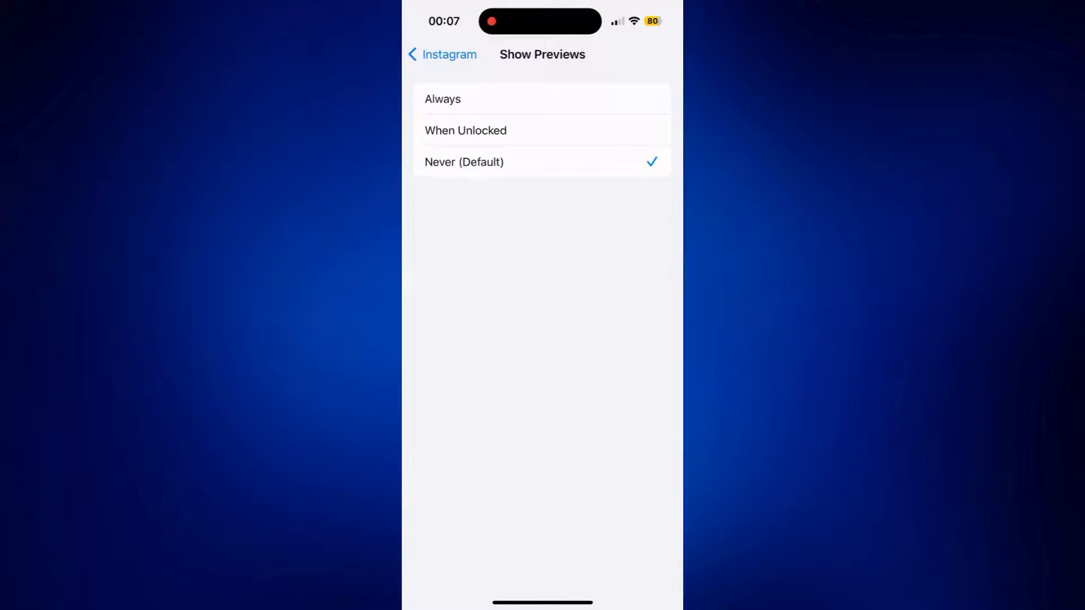
click(443, 55)
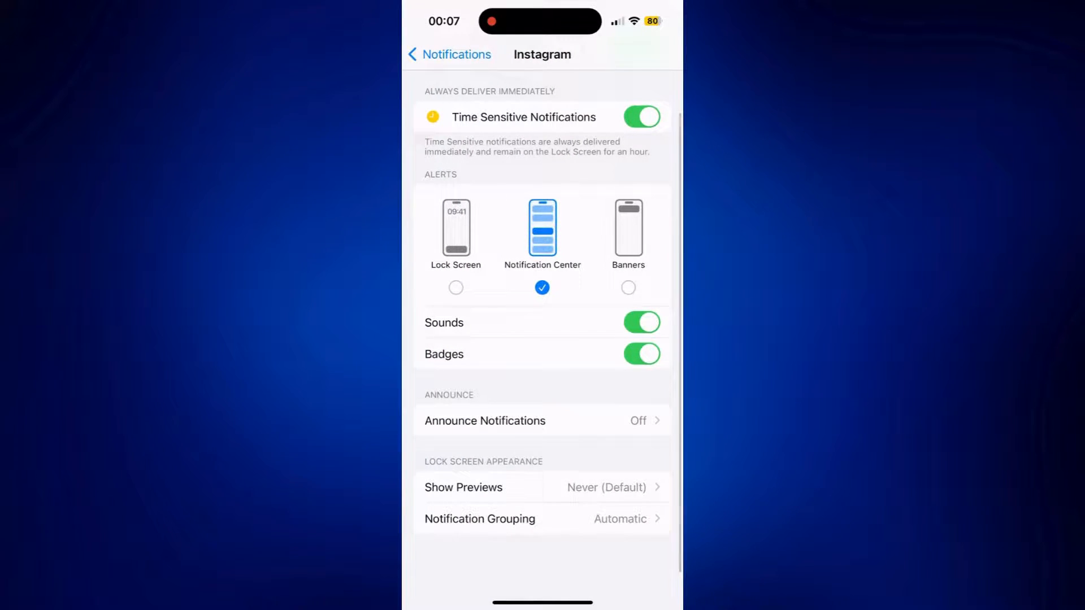
click(442, 54)
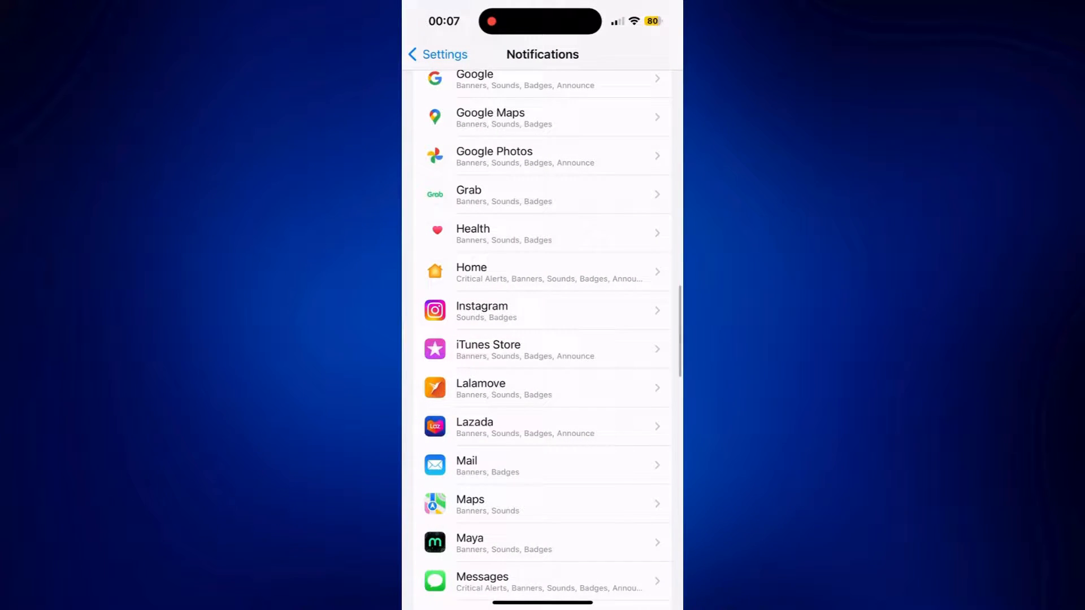
scroll(down, 3)
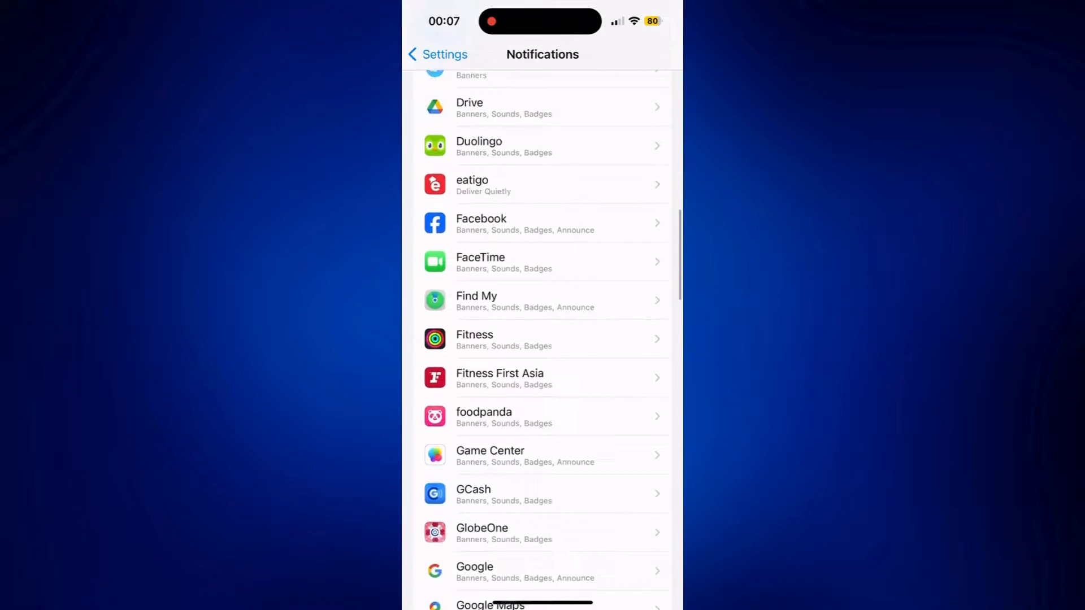